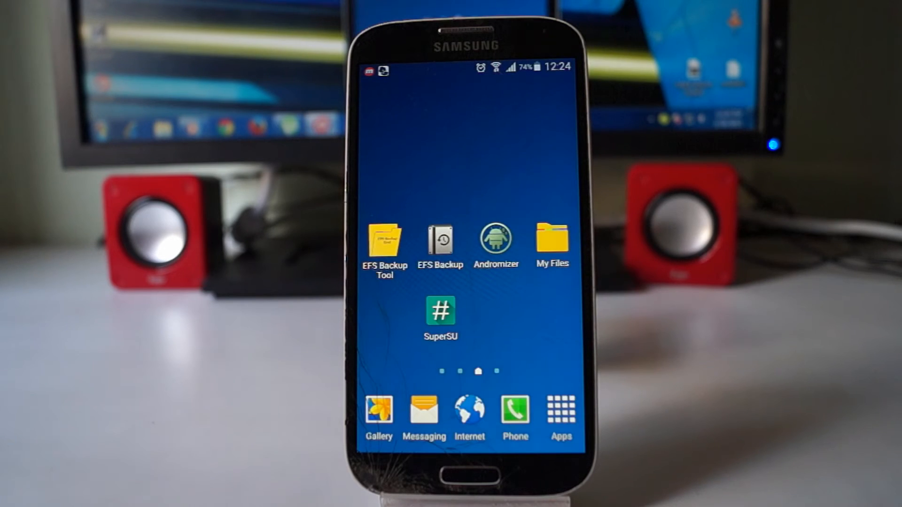
Save a compressed EFS/IMEI backup with tar archive to /storage/extSdCard/EFSBackups.
{"action": "left_click", "coordinate": [385, 236]}
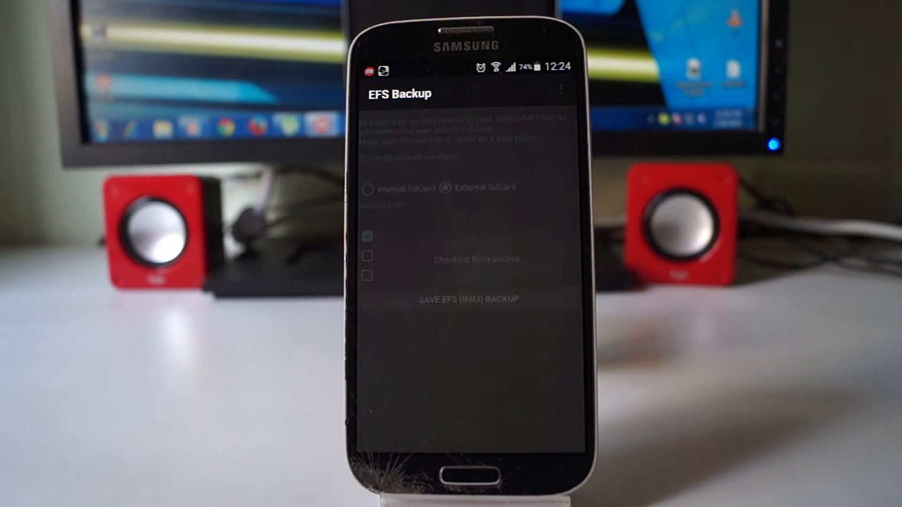
{"action": "left_click", "coordinate": [468, 299]}
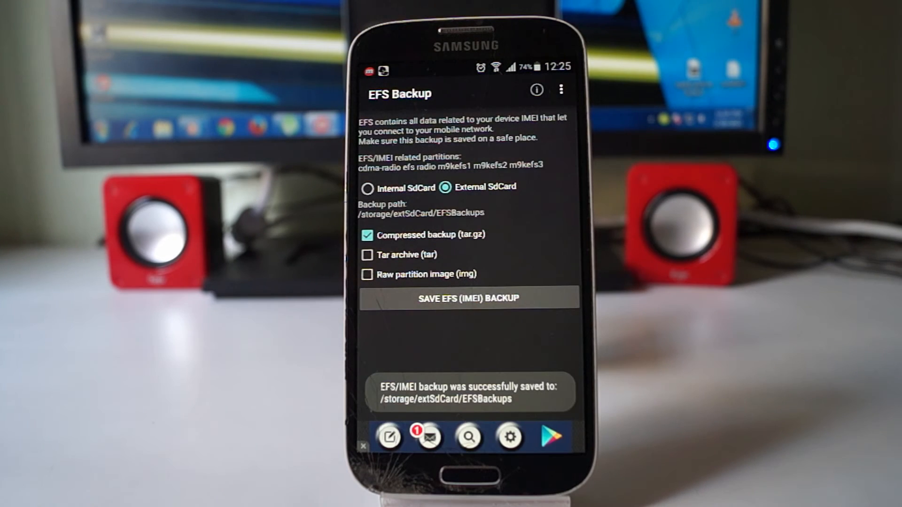
{"action": "left_click", "coordinate": [367, 254]}
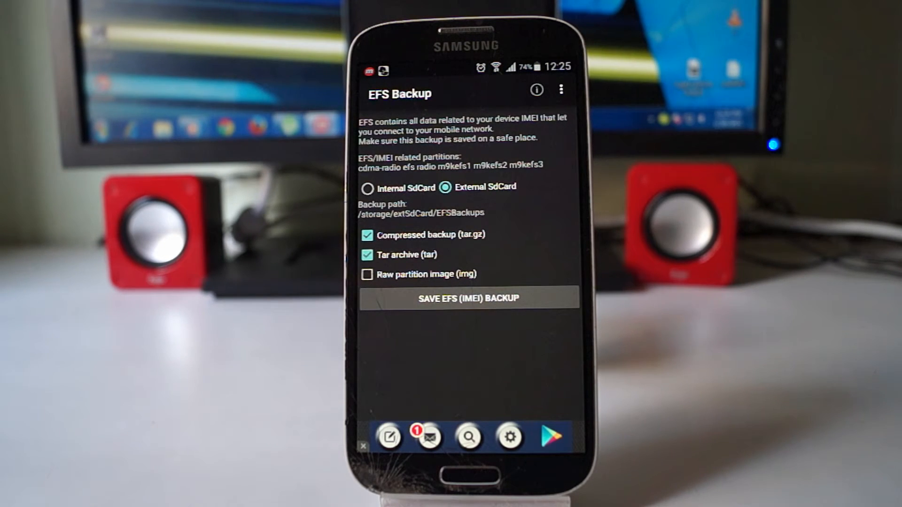
{"action": "left_click", "coordinate": [470, 299]}
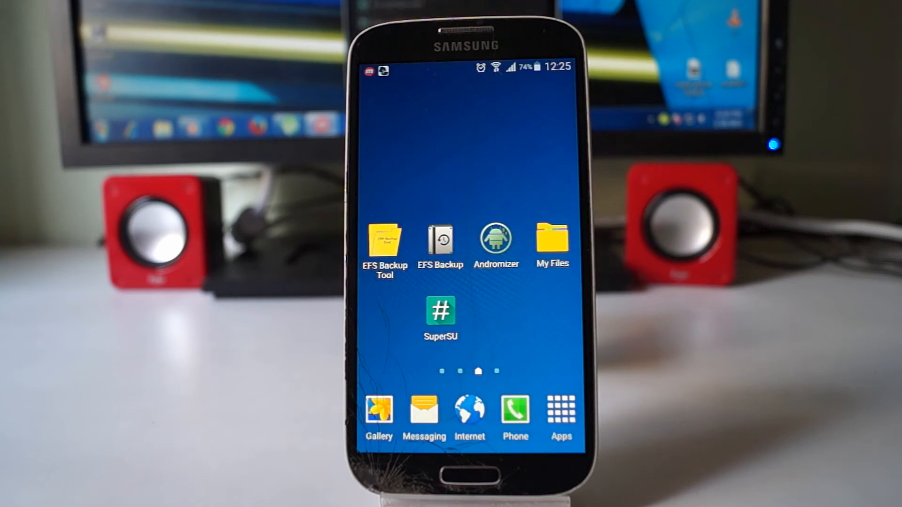
Run Andromizer's IMEI(efs) partition backup and dismiss the Backup completed notice.
{"action": "left_click", "coordinate": [497, 239]}
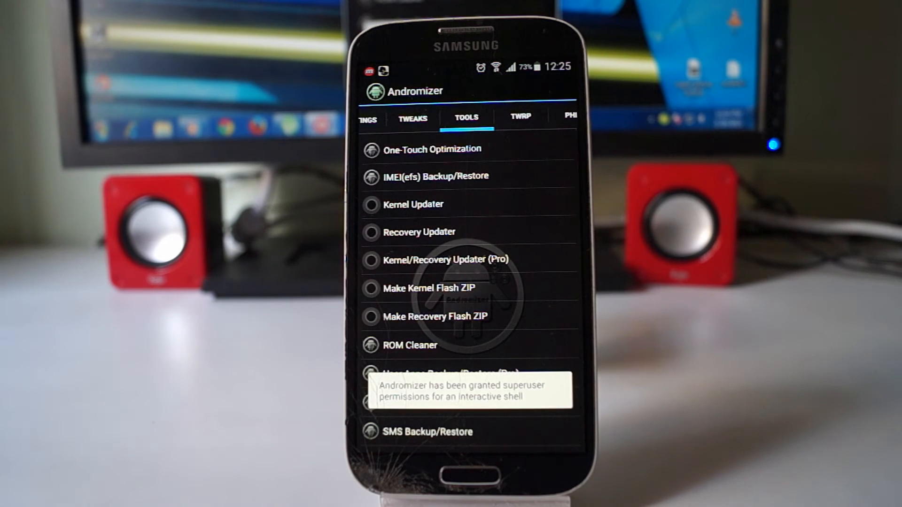
{"action": "left_click", "coordinate": [435, 176]}
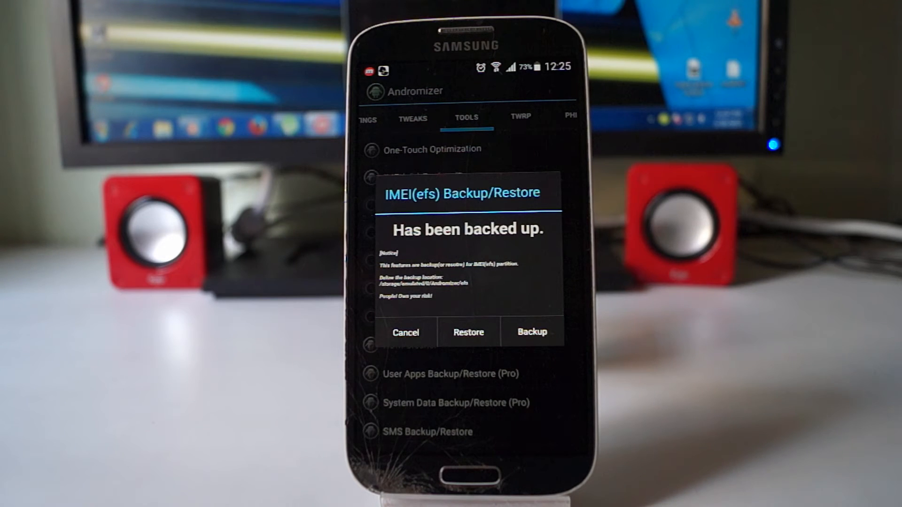
{"action": "left_click", "coordinate": [531, 332]}
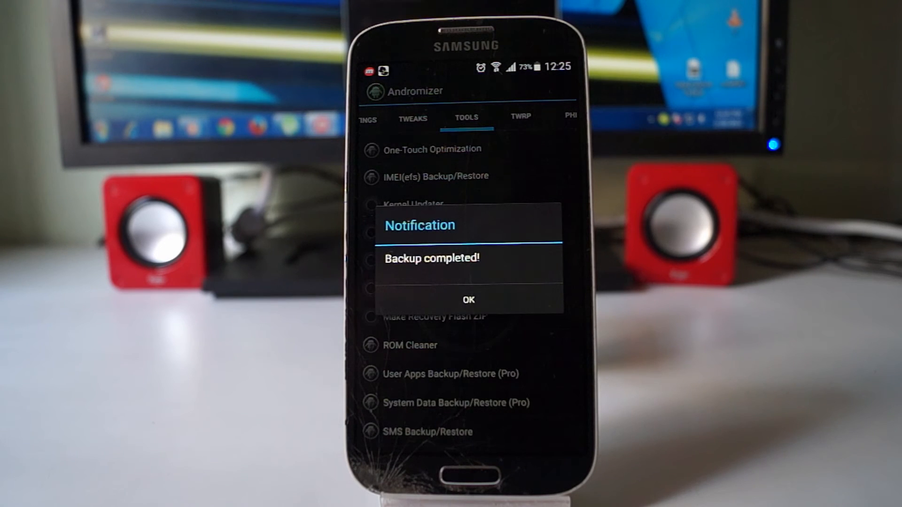
{"action": "left_click", "coordinate": [468, 300]}
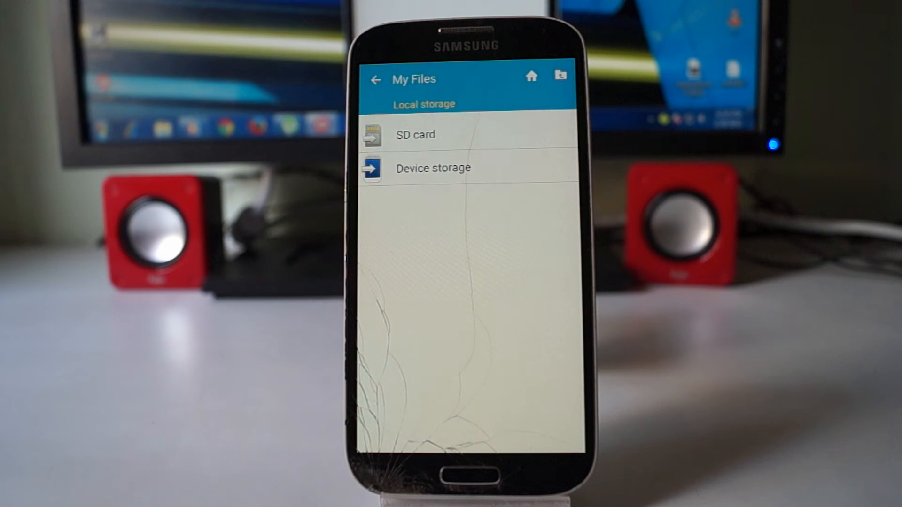
Browse the SD card's EFSBackups folder for efs, radio, cdma-radio and m9kefs files, then return to the SD root.
{"action": "left_click", "coordinate": [414, 135]}
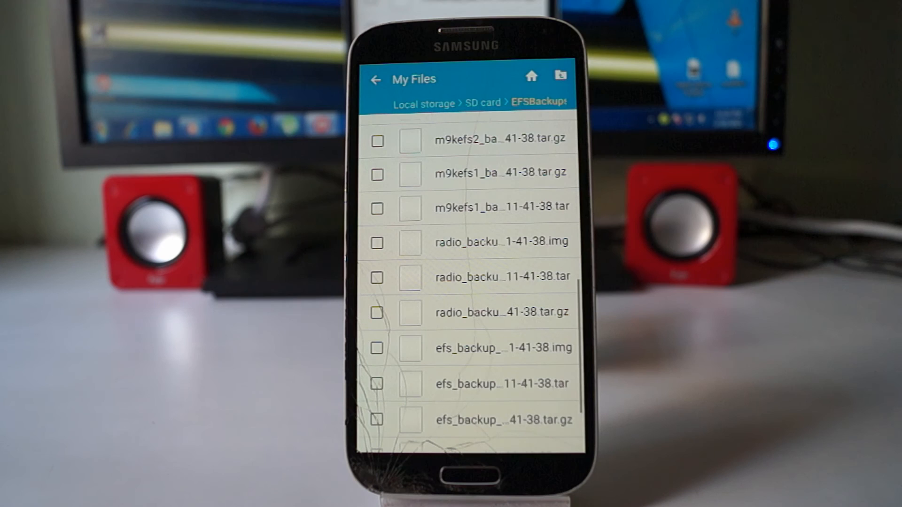
{"action": "scroll", "scroll_direction": "down", "scroll_amount": 3}
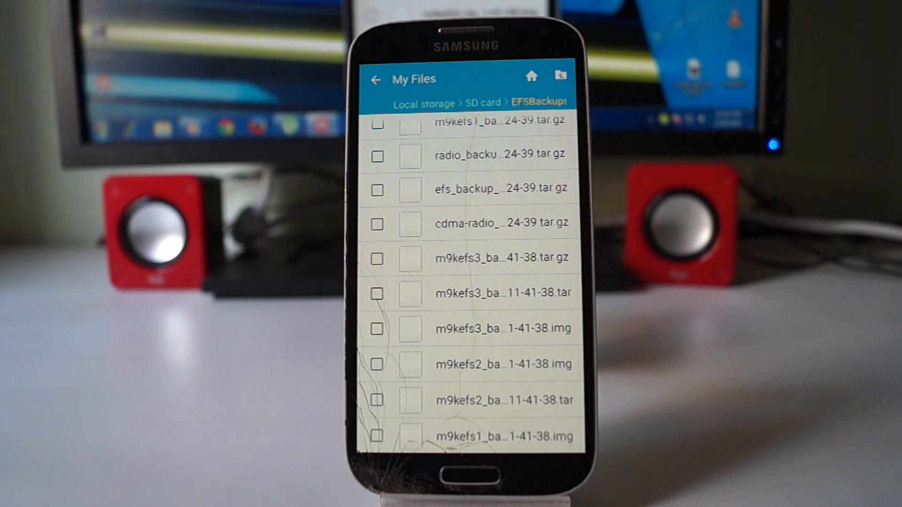
{"action": "left_click", "coordinate": [376, 79]}
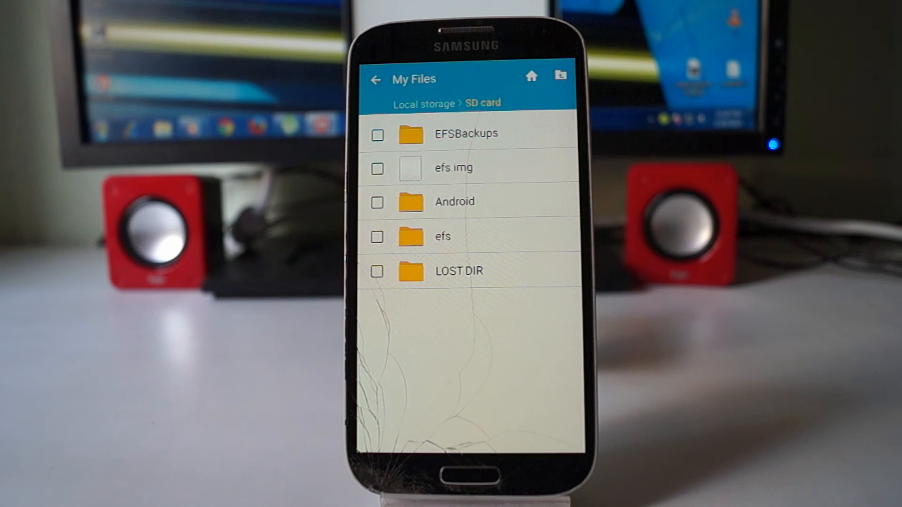
Browse the efs folder's carrier subfolder (HiddenMenu) and its imei subfolder holding mps_code.dat.
{"action": "left_click", "coordinate": [442, 237]}
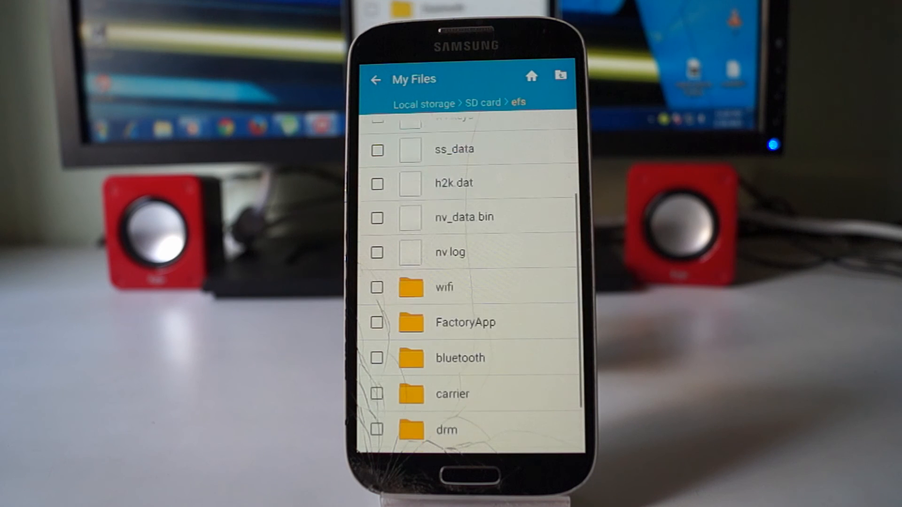
{"action": "scroll", "scroll_direction": "down", "scroll_amount": 3}
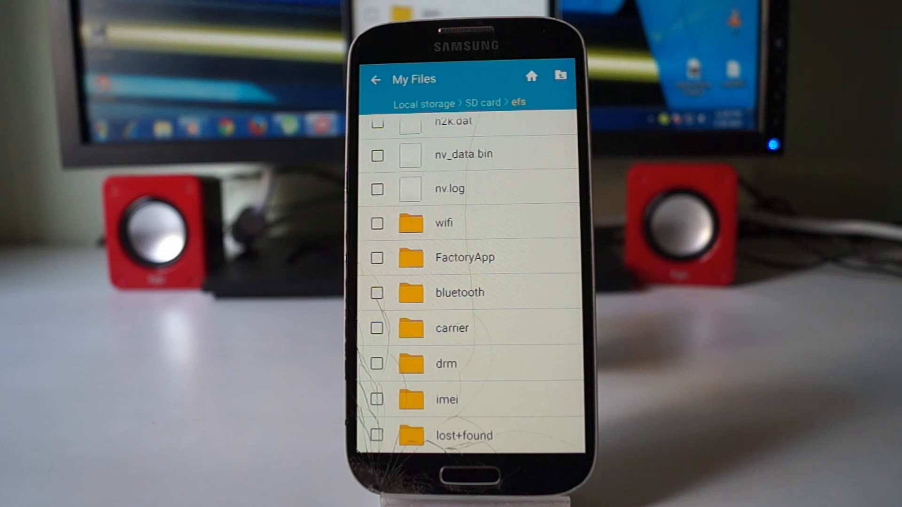
{"action": "left_click", "coordinate": [460, 292]}
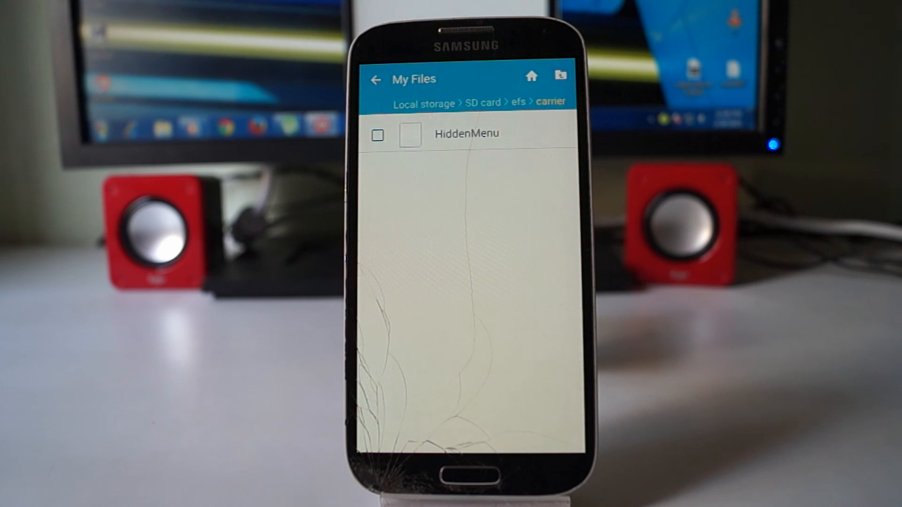
{"action": "left_click", "coordinate": [376, 79]}
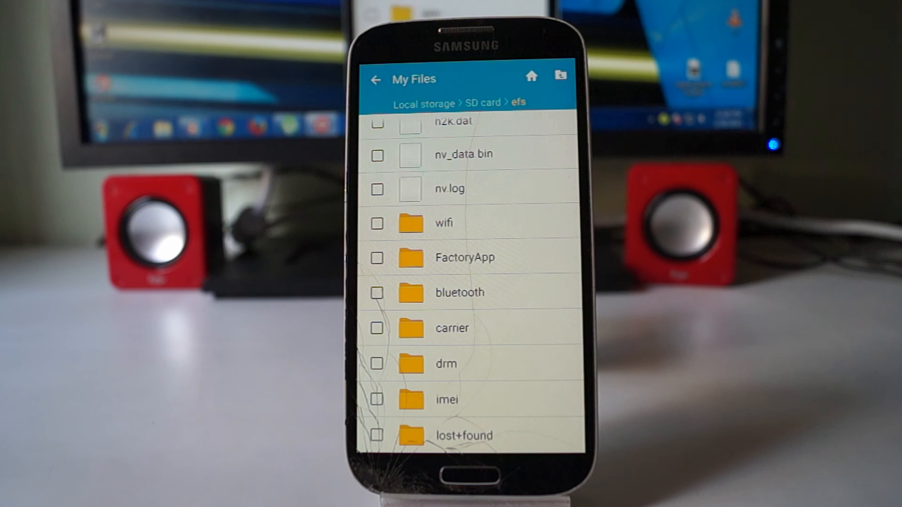
{"action": "left_click", "coordinate": [447, 399]}
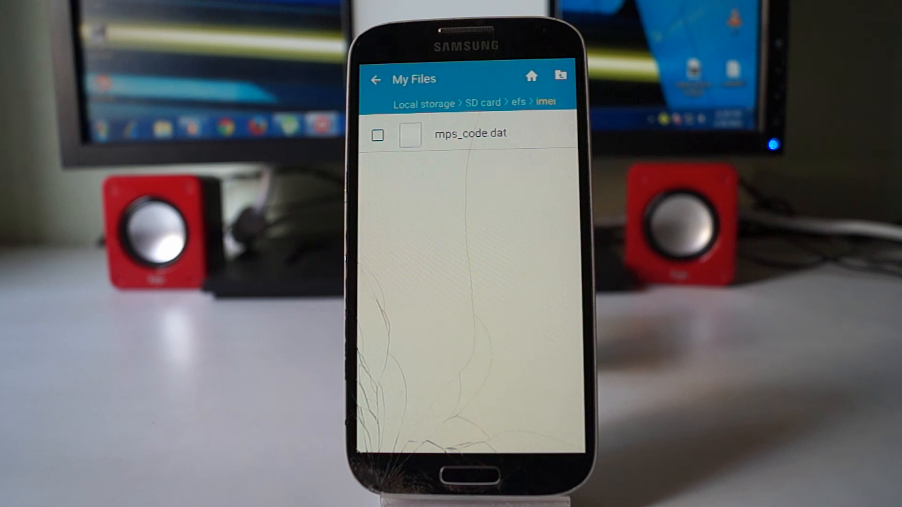